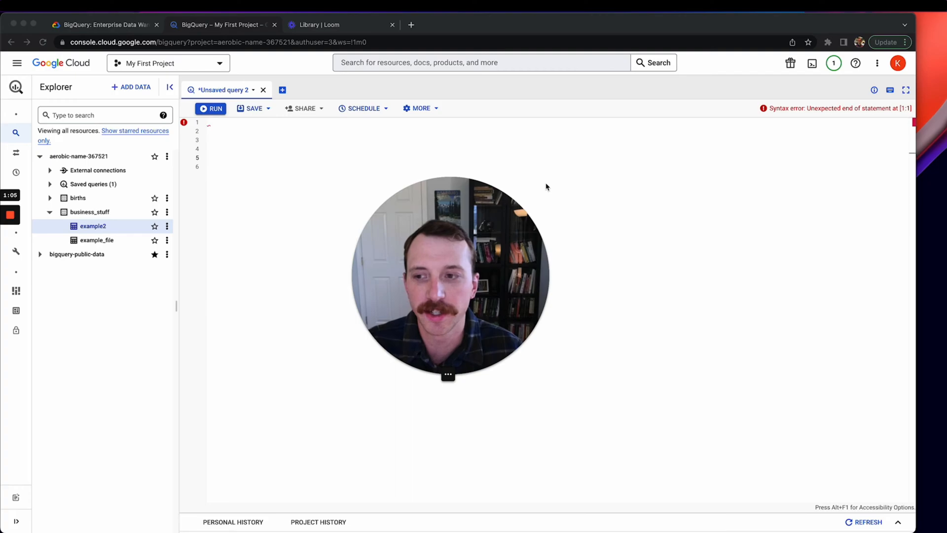
mouse_move(612, 193)
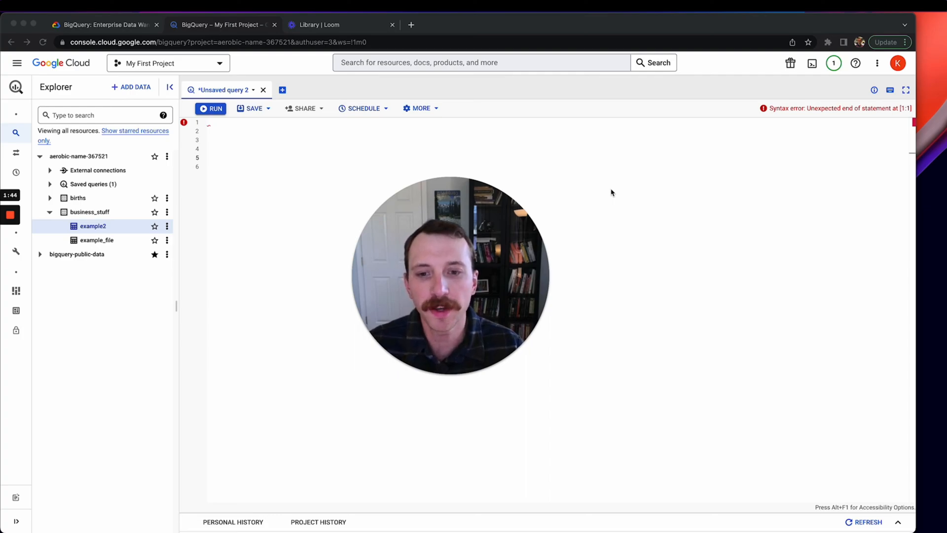
mouse_move(606, 186)
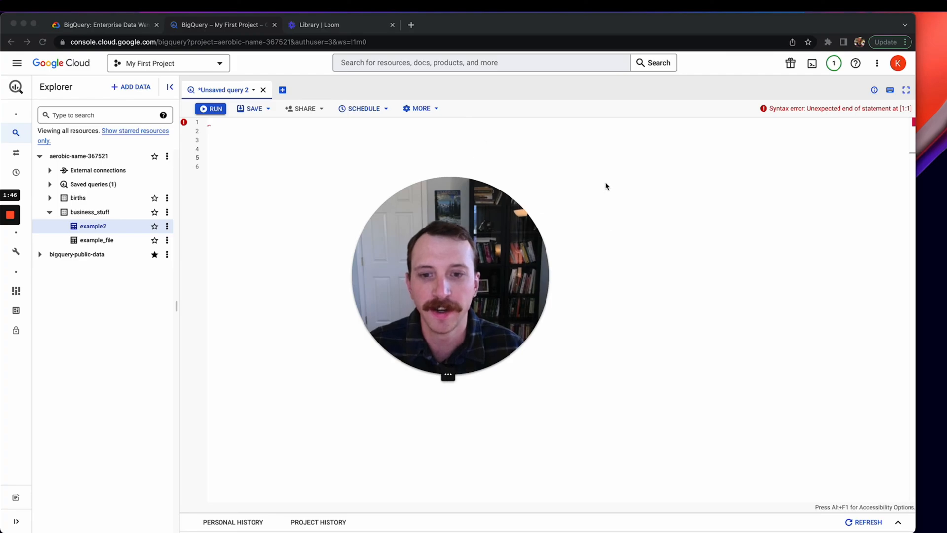
mouse_move(935, 162)
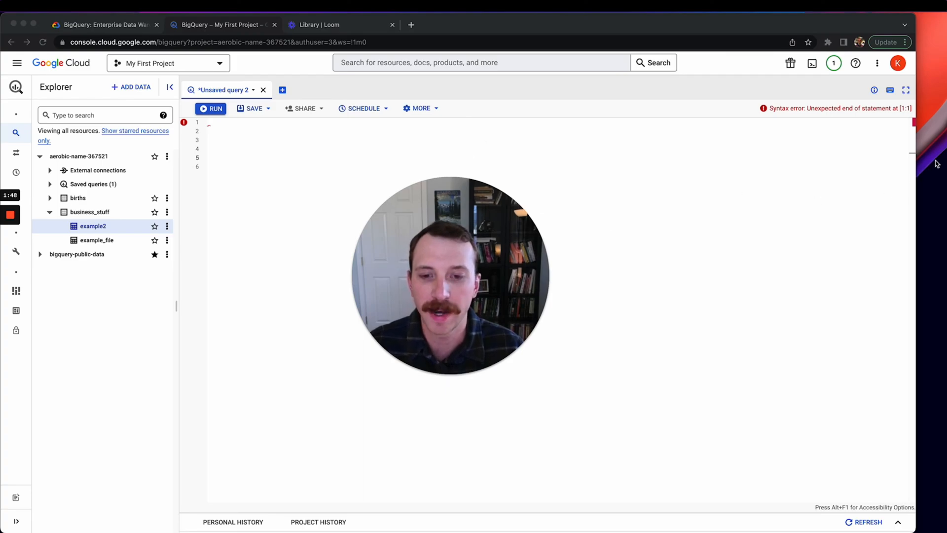
mouse_move(596, 224)
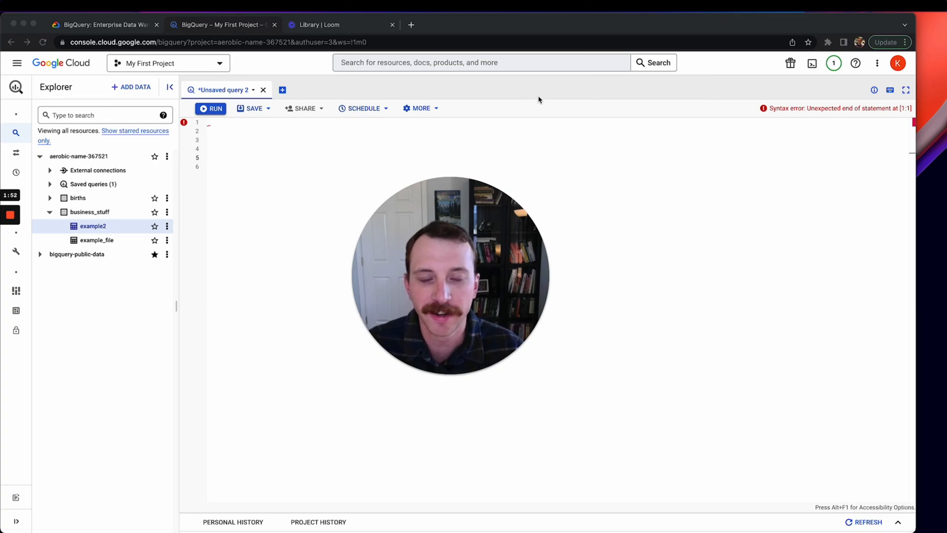
mouse_move(574, 28)
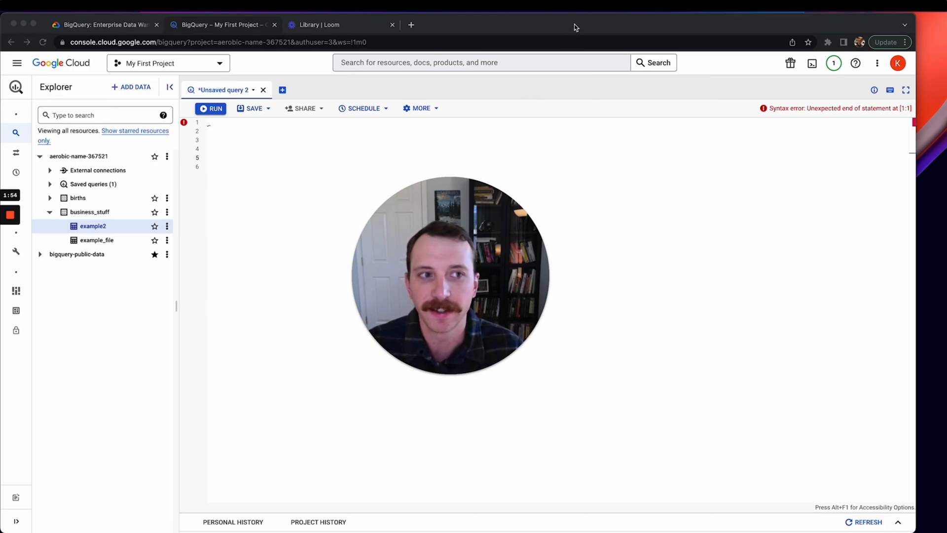